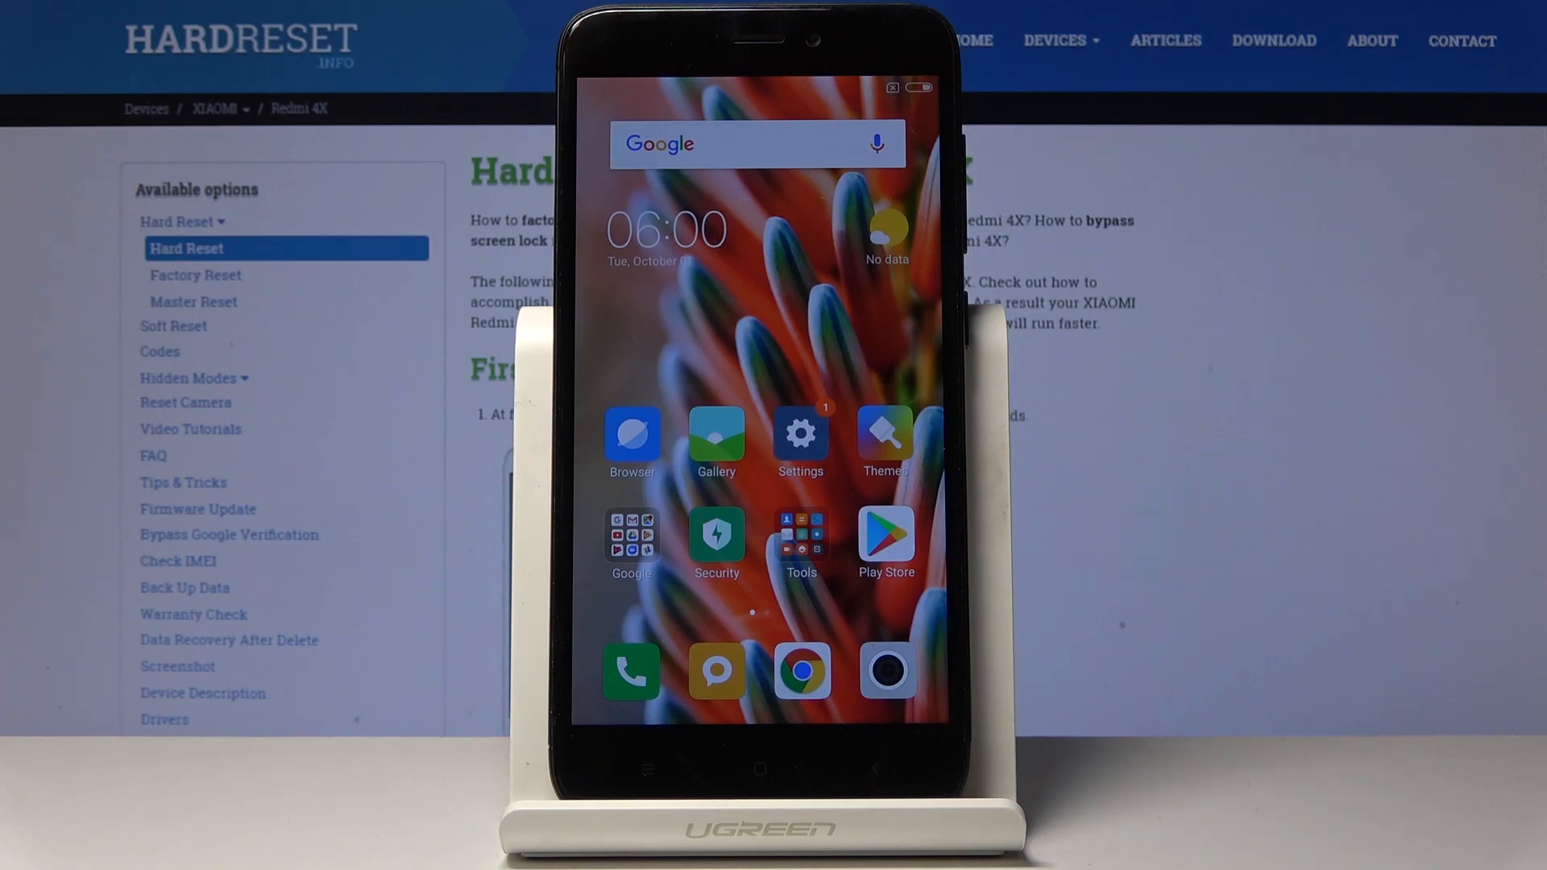
Go from the home screen to the Portable hotspot page in Settings.
left_click(800, 433)
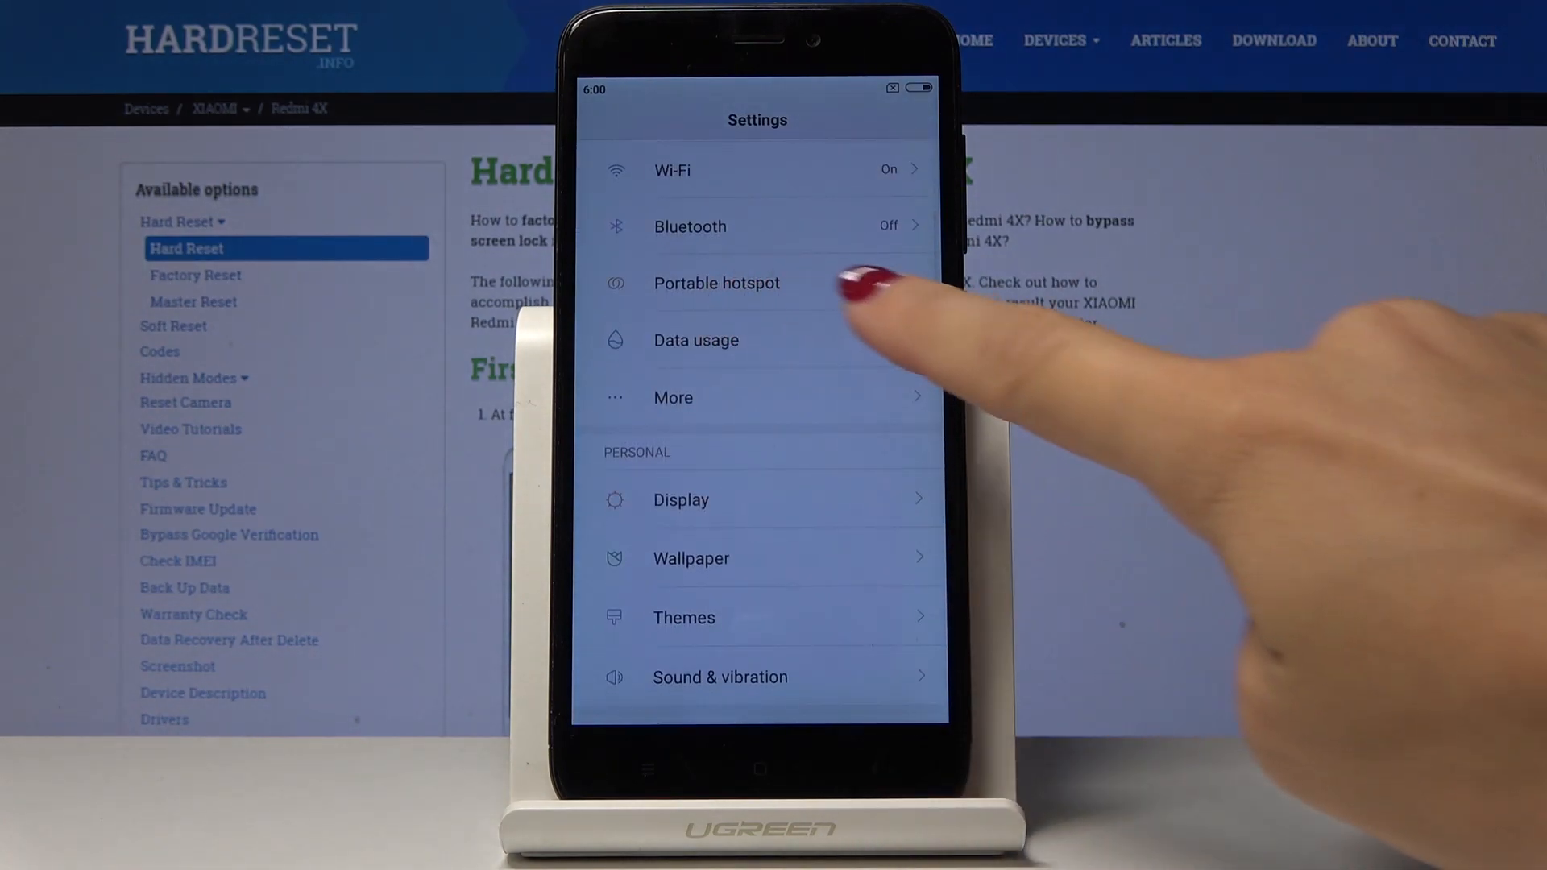
left_click(717, 283)
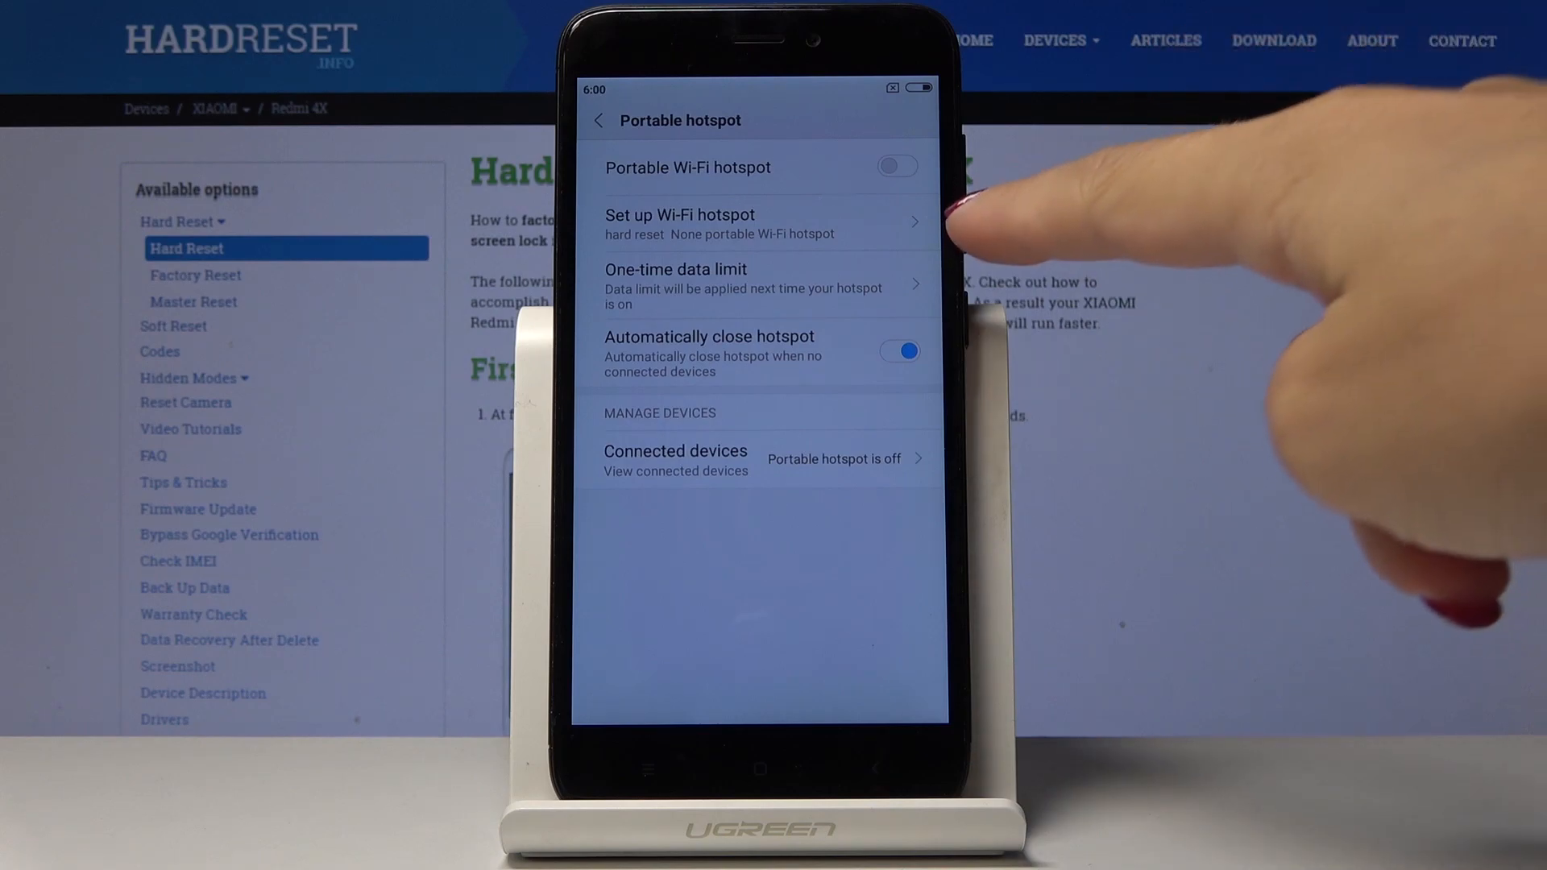
Switch the Portable Wi-Fi hotspot toggle on so it becomes active.
left_click(898, 166)
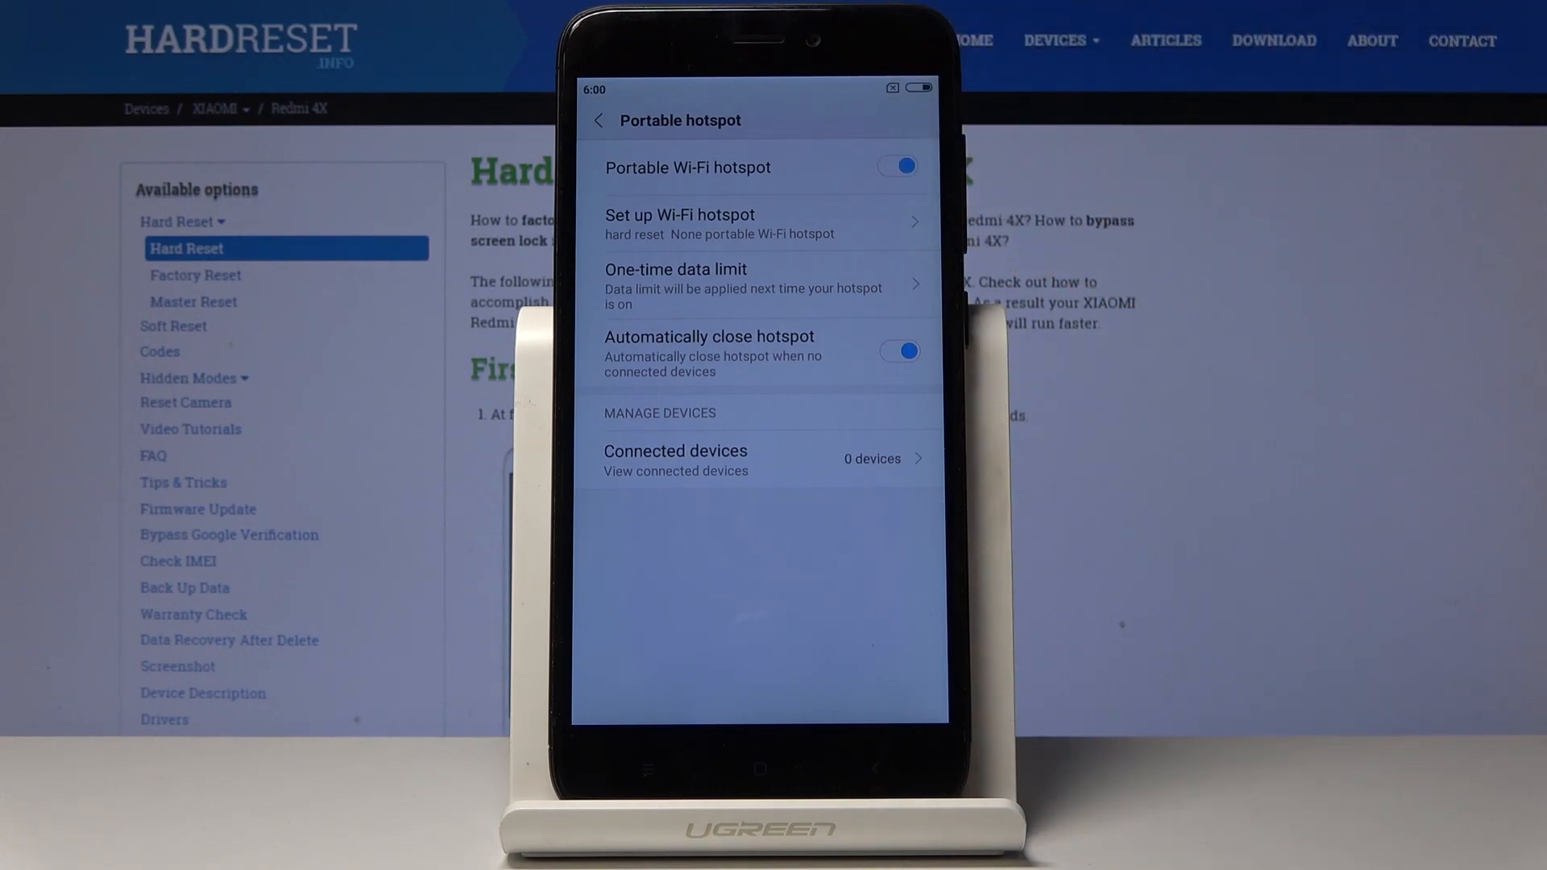
left_click(896, 166)
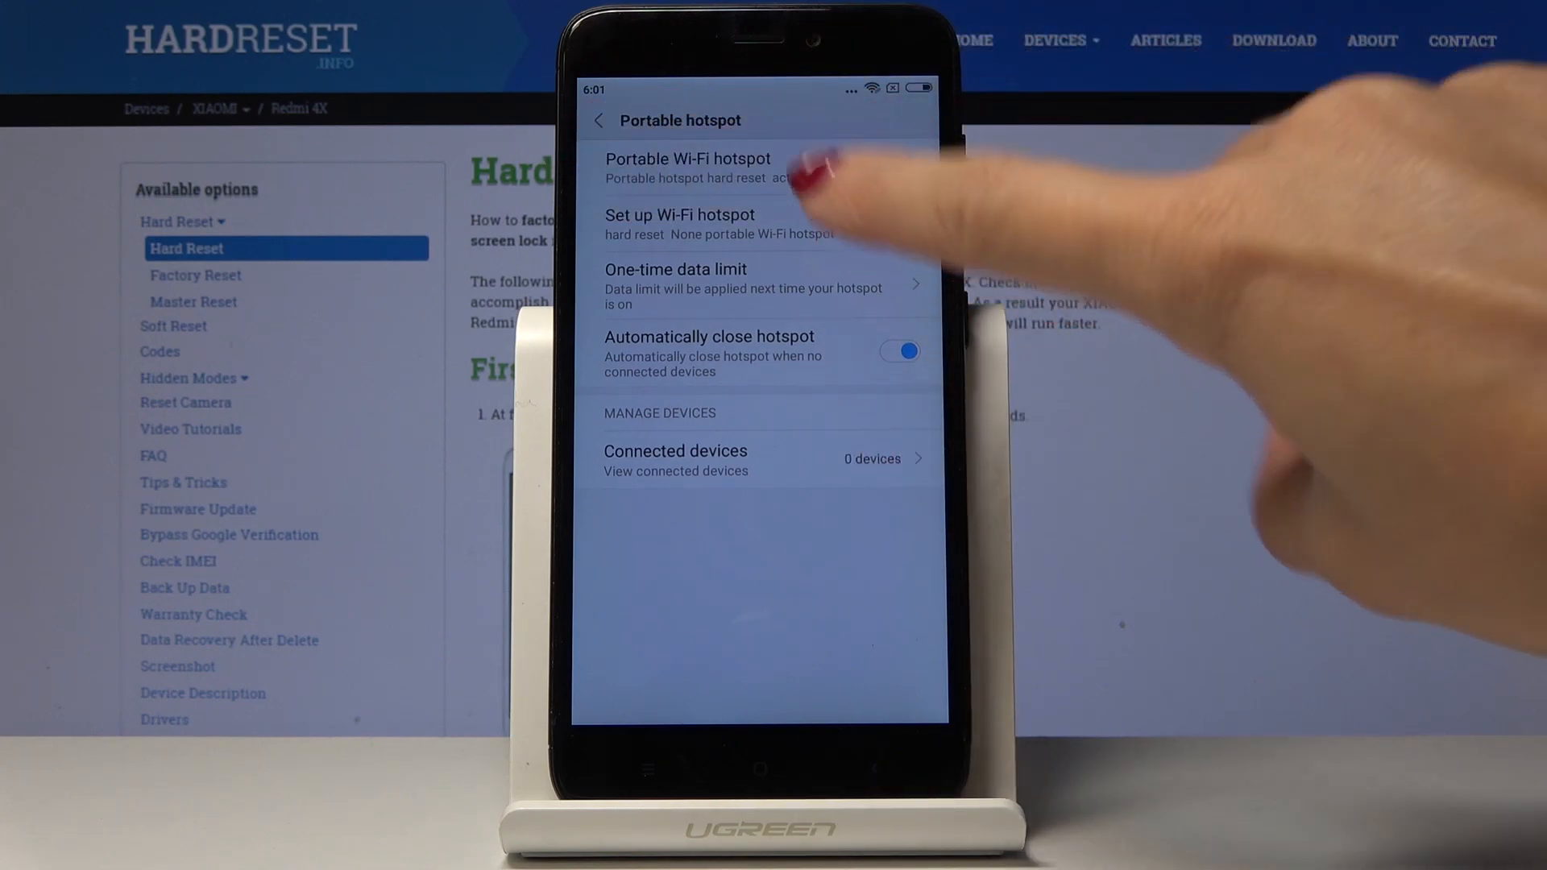
Name the hotspot 'hello', set Security to WPA2 PSK with a password, and save.
left_click(680, 214)
type("hello")
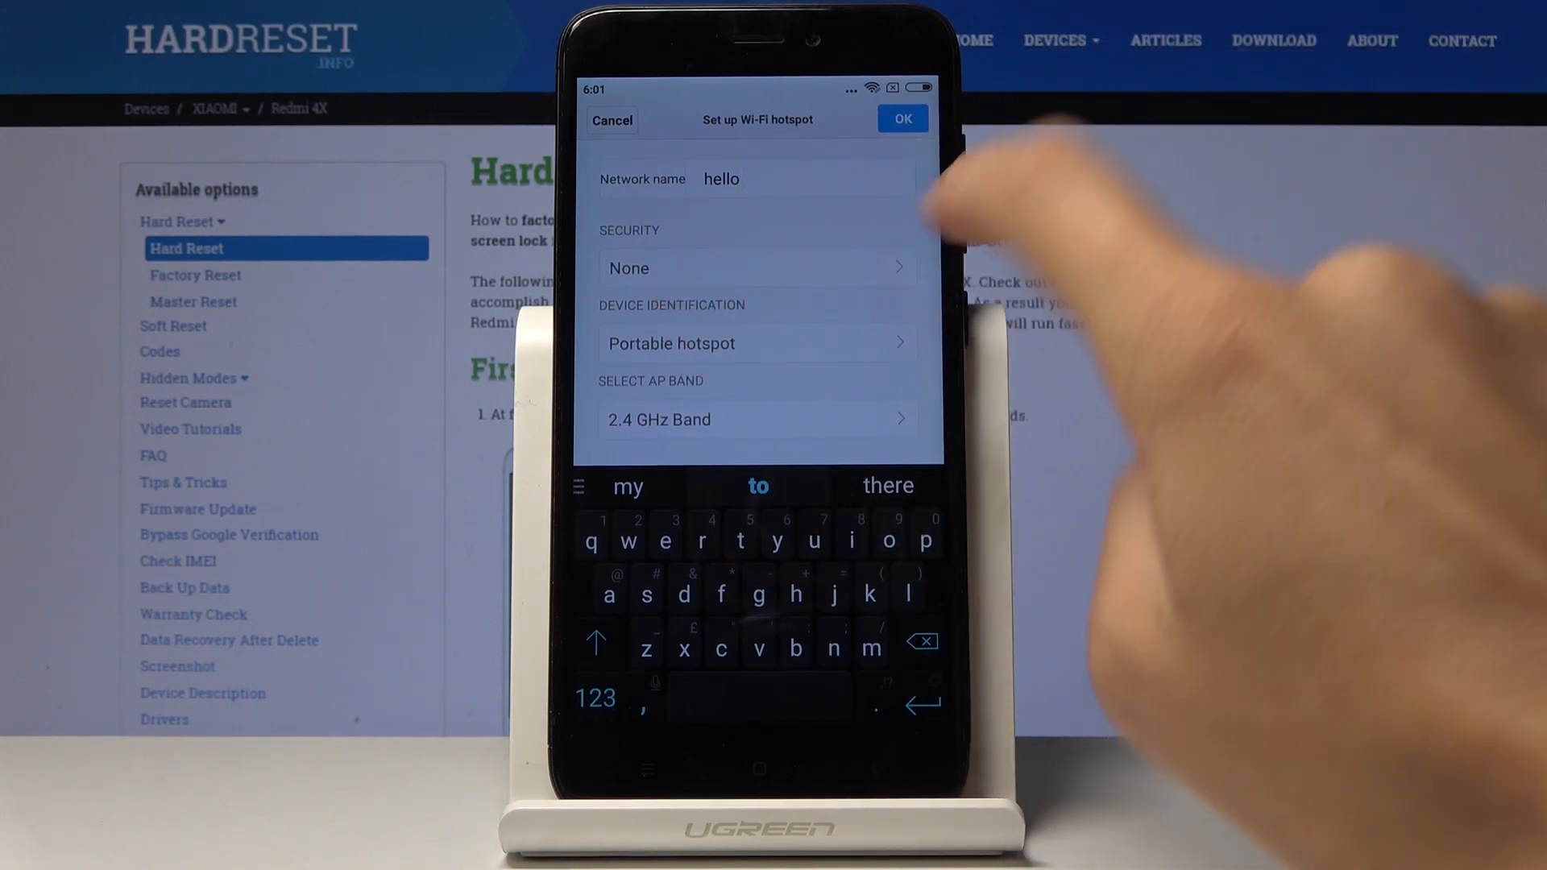
left_click(757, 268)
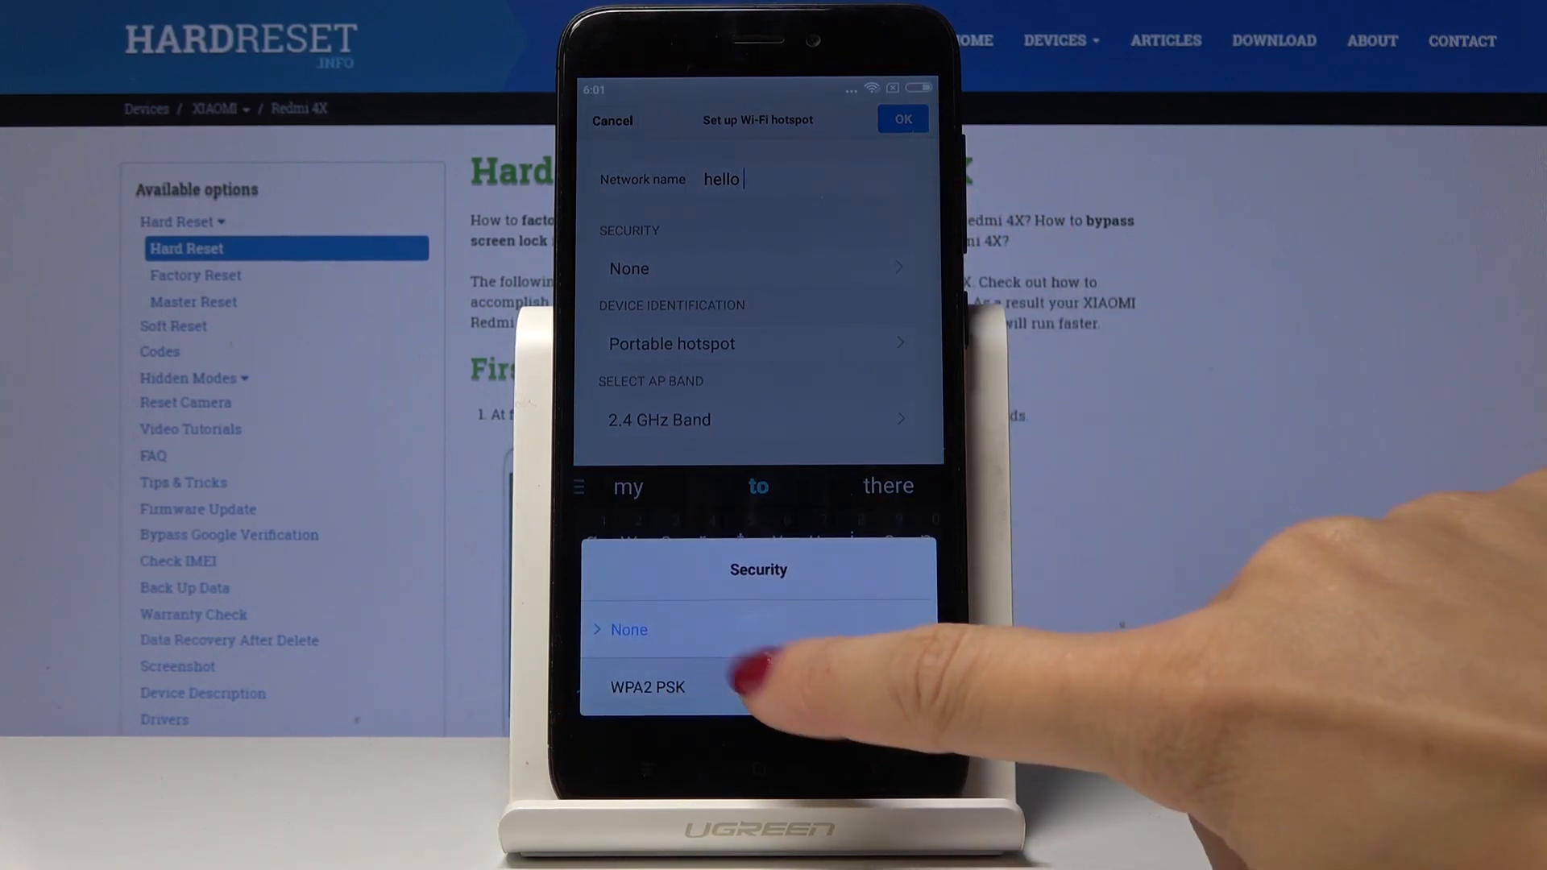
left_click(648, 686)
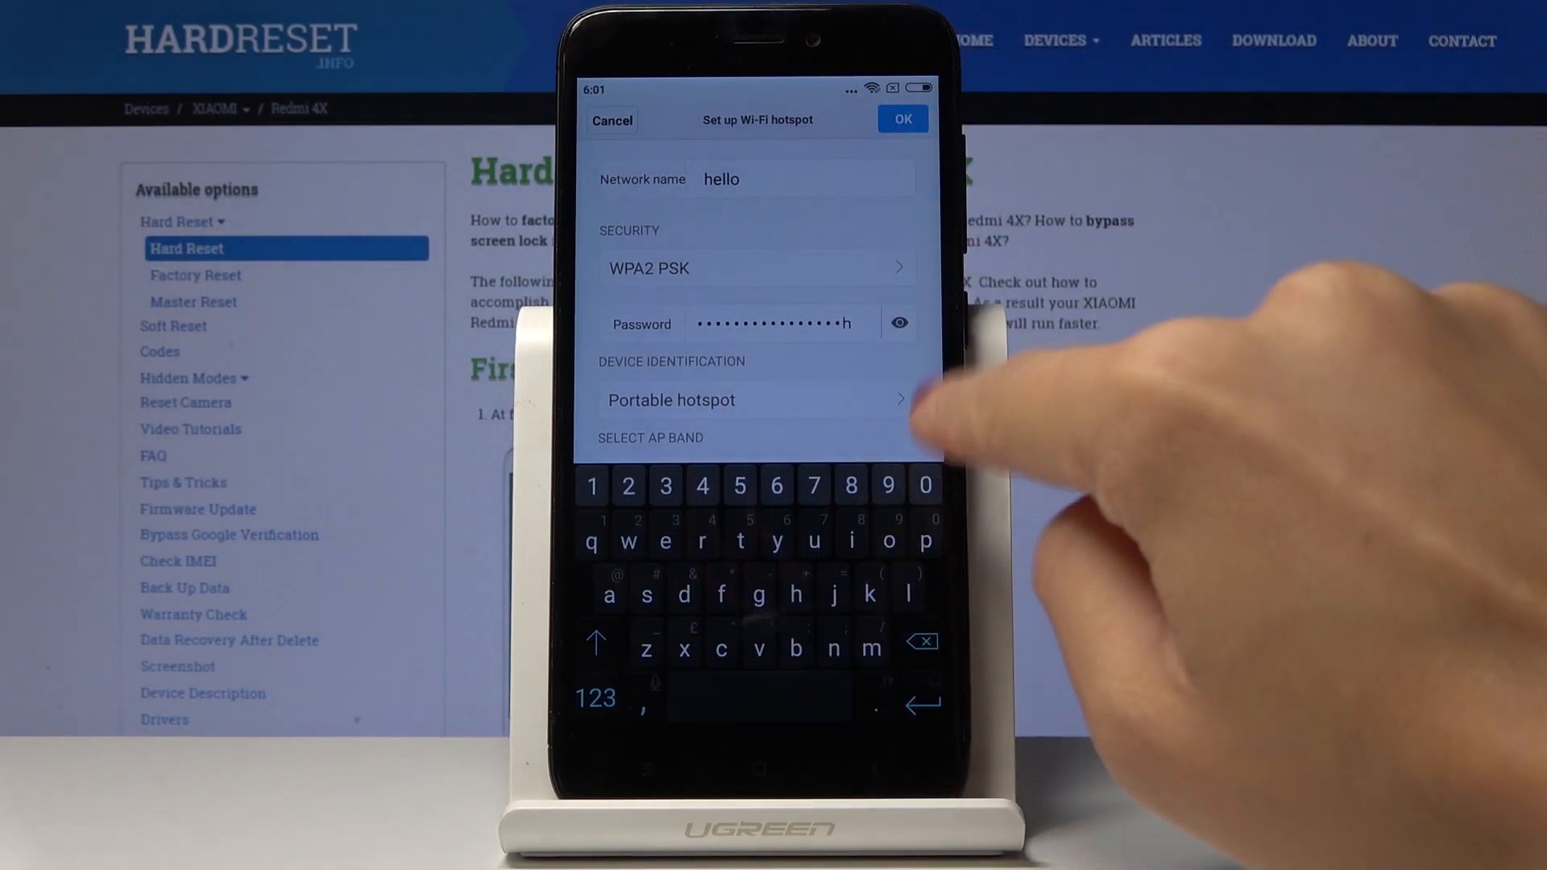
left_click(899, 117)
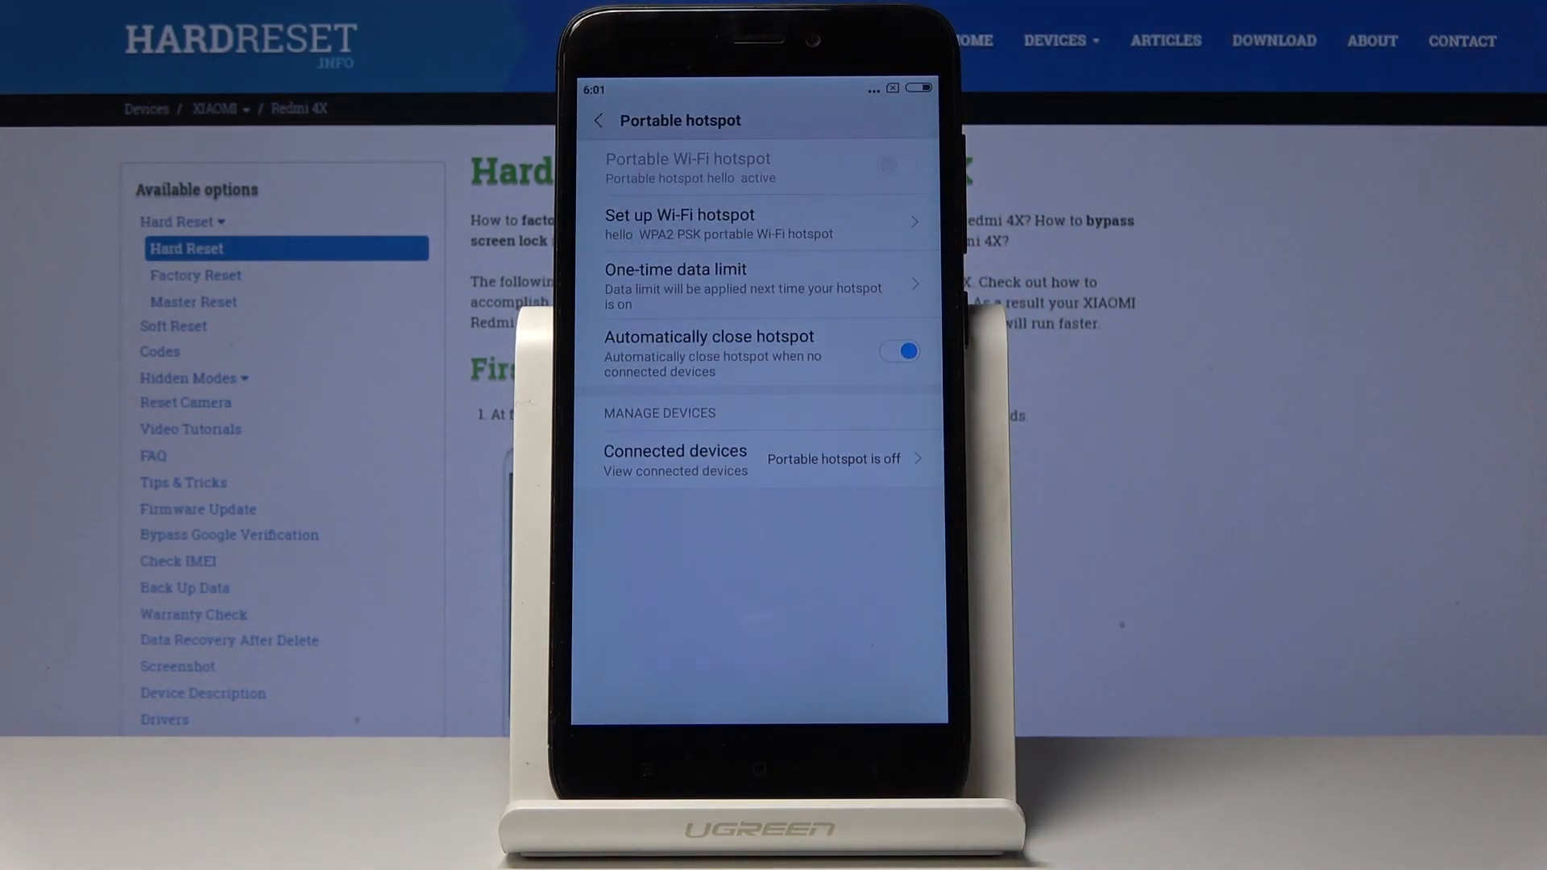
Toggle the hotspot back on so the secured 'hello' network broadcasts again.
left_click(897, 166)
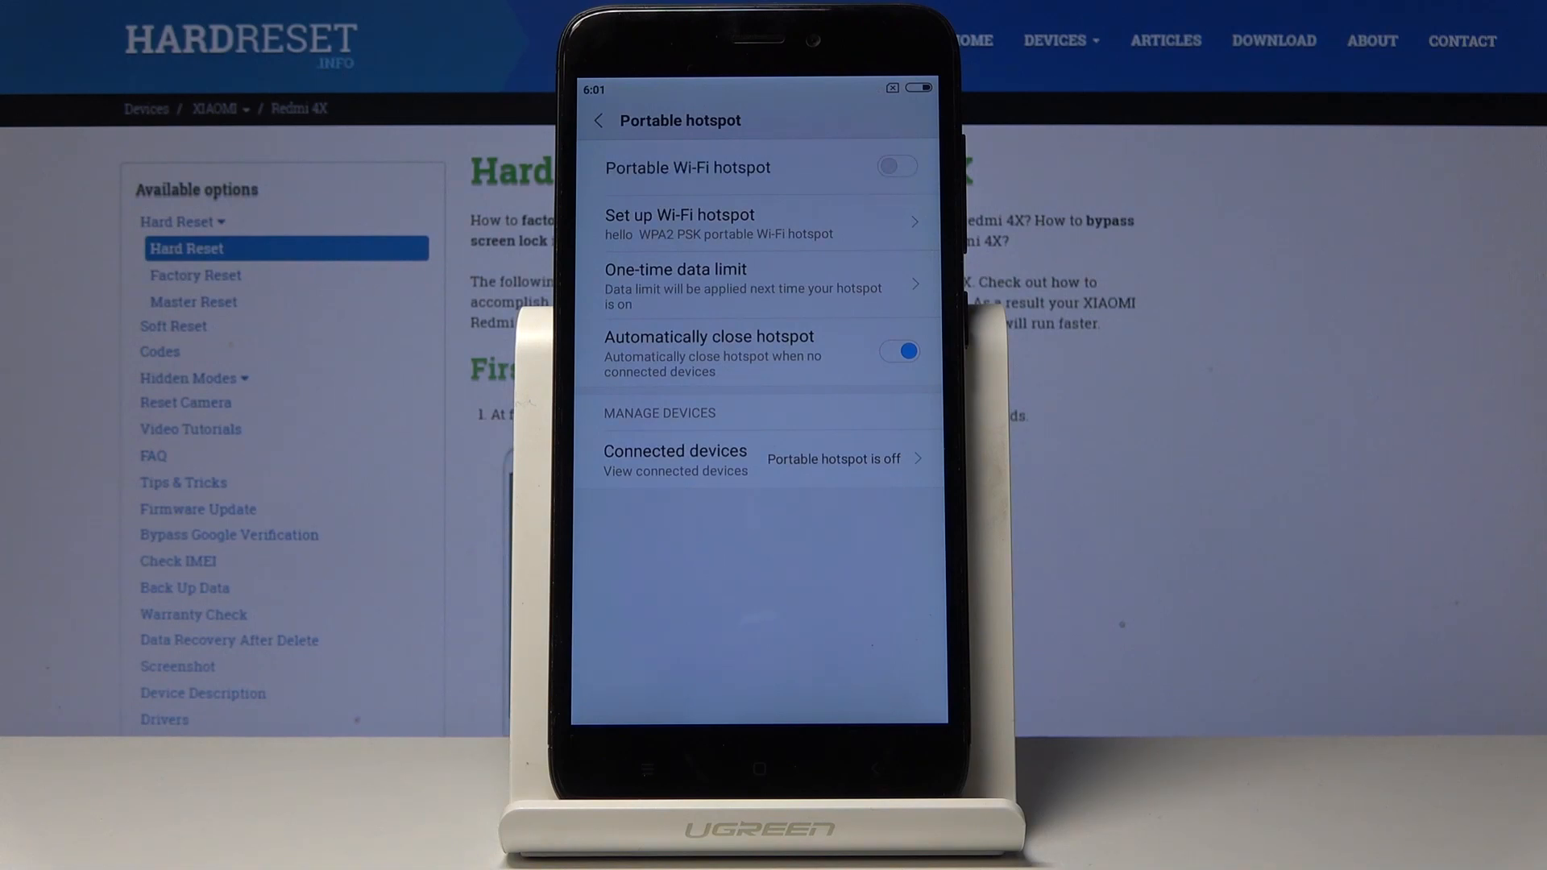
left_click(896, 166)
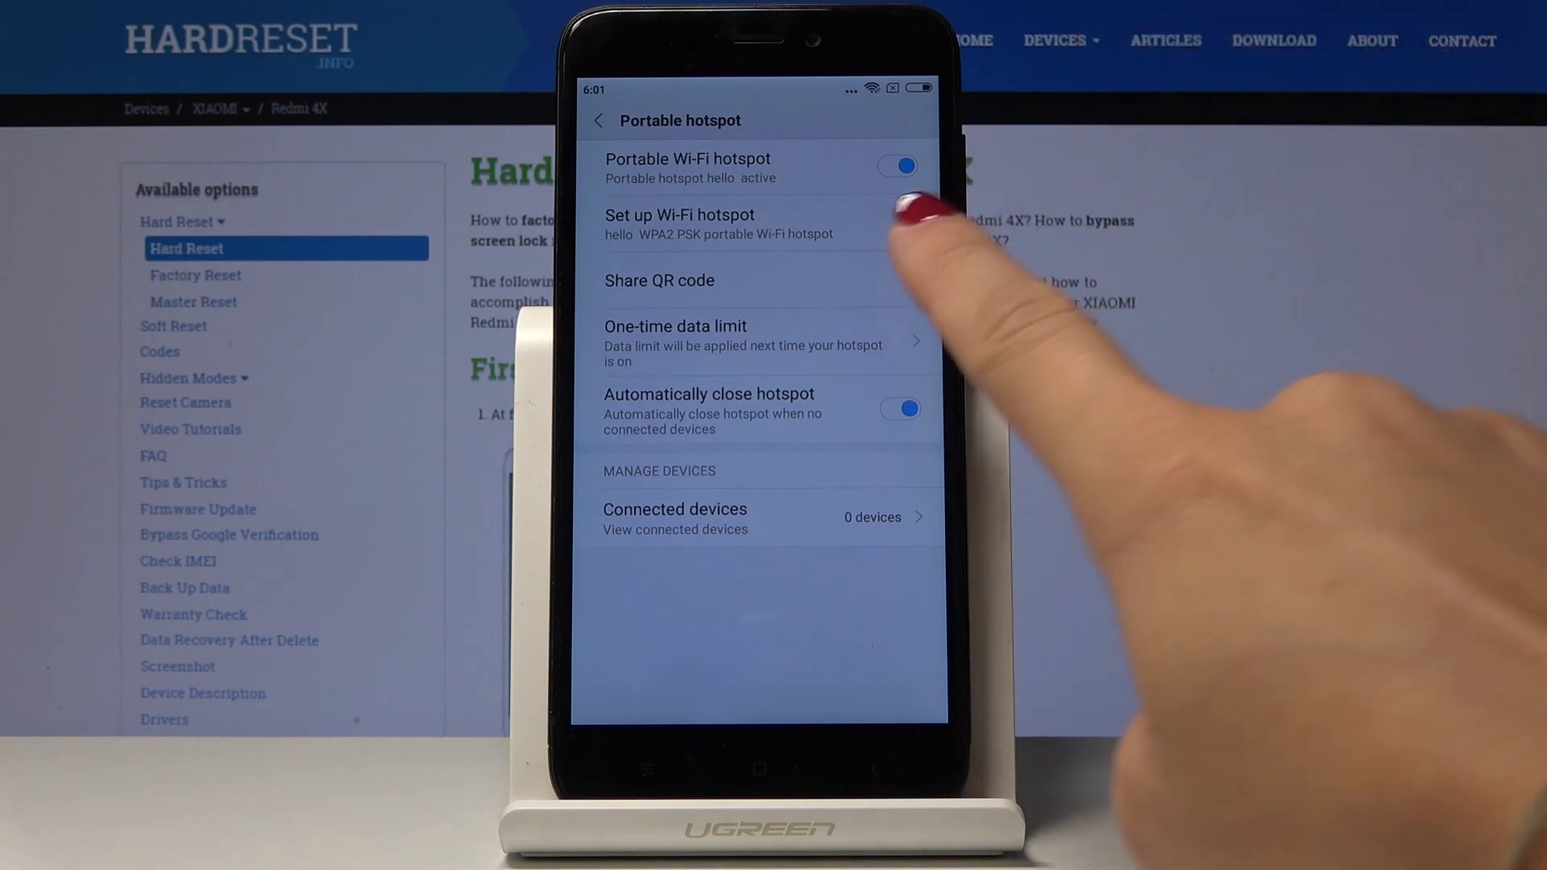
left_click(659, 279)
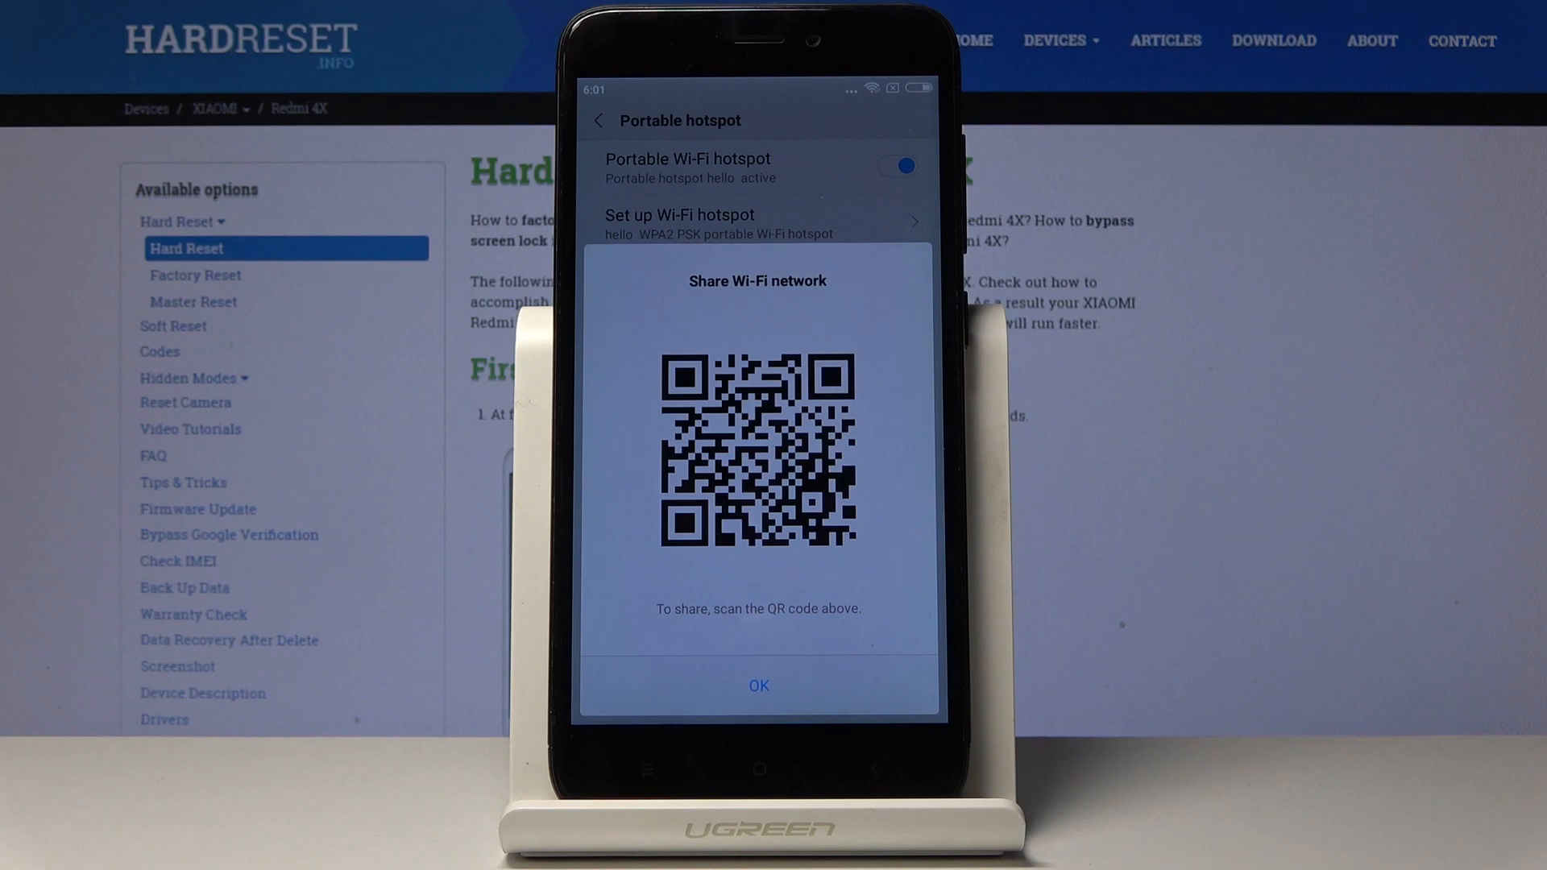
left_click(757, 687)
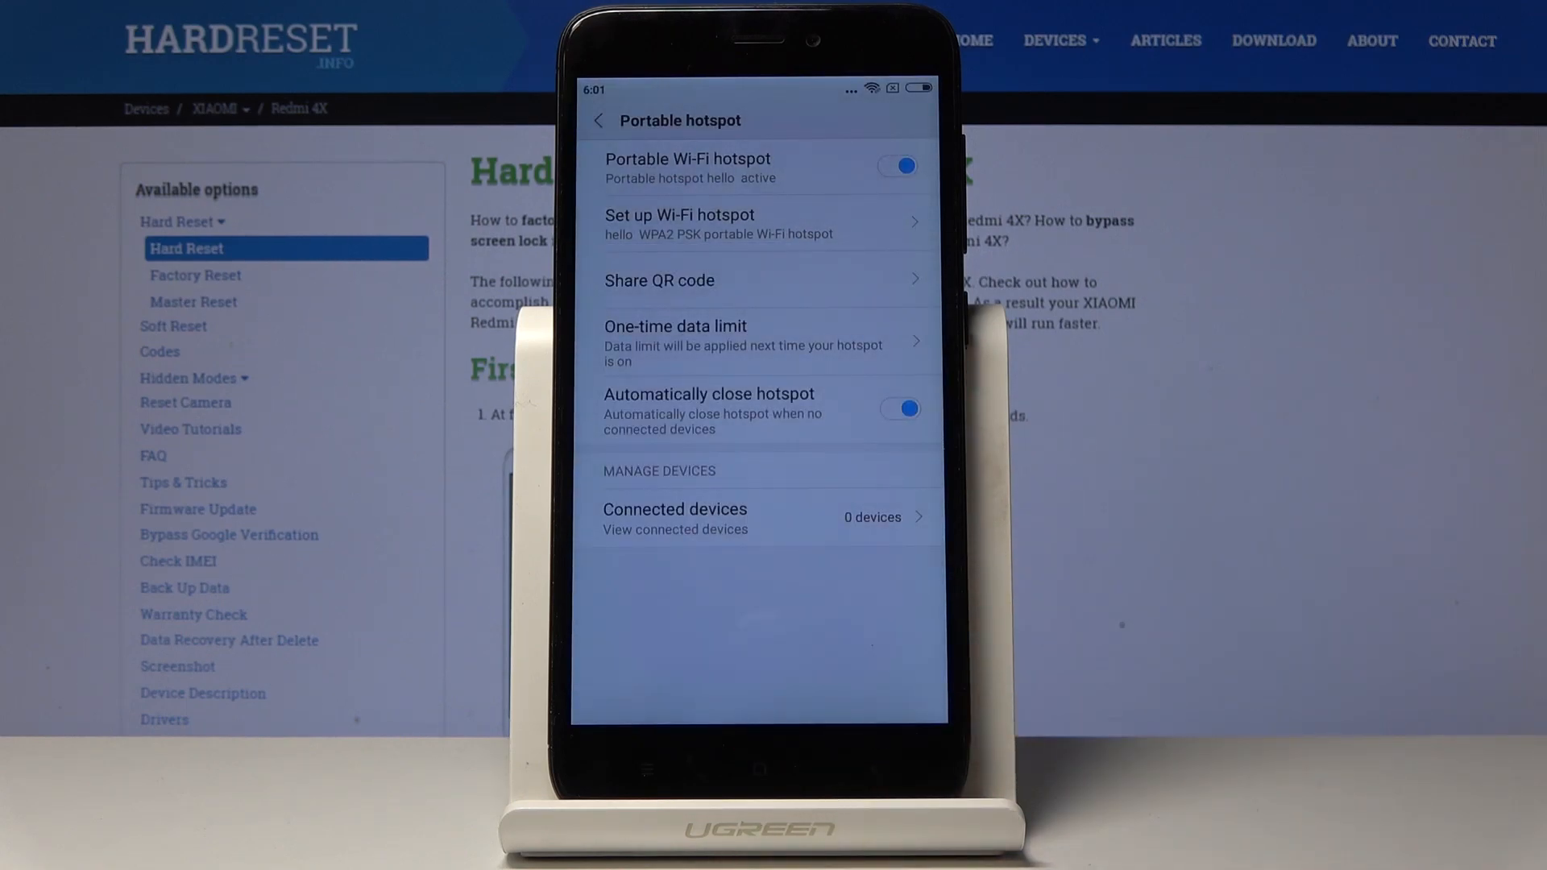